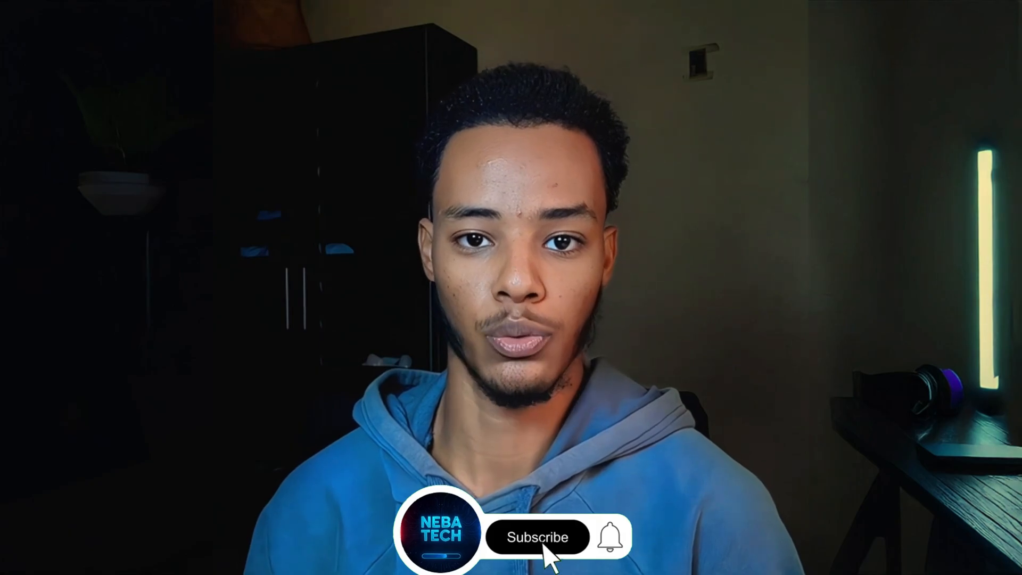
click(537, 536)
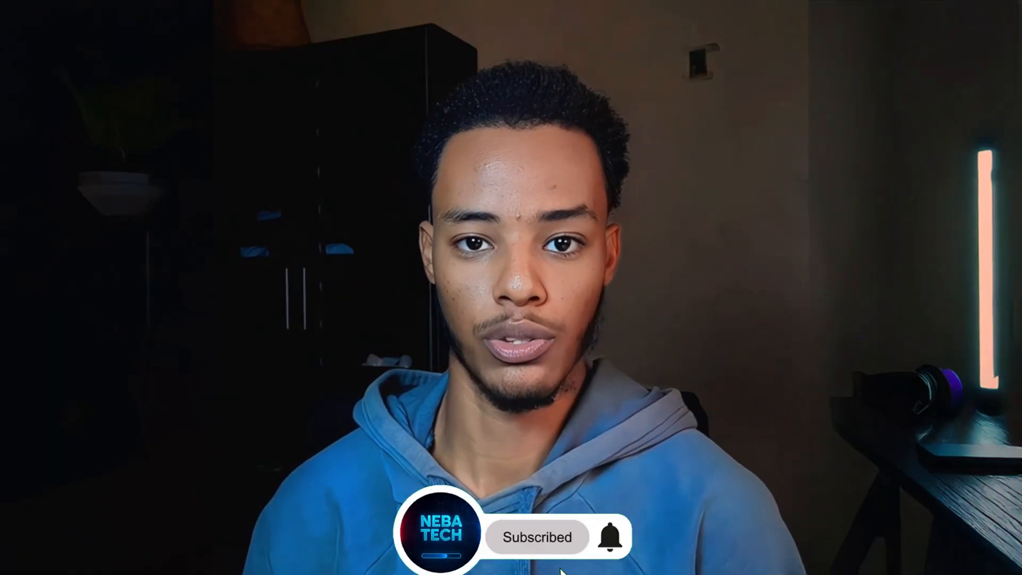